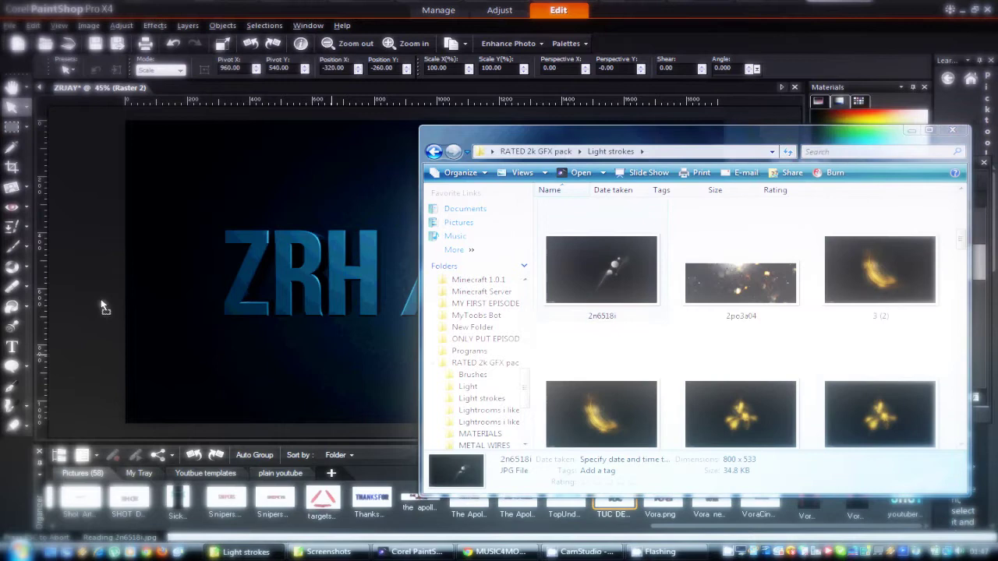
Bring a blue light streak image in as a Screen layer glowing over the JAY lettering
{"action": "double_click", "coordinate": [601, 270]}
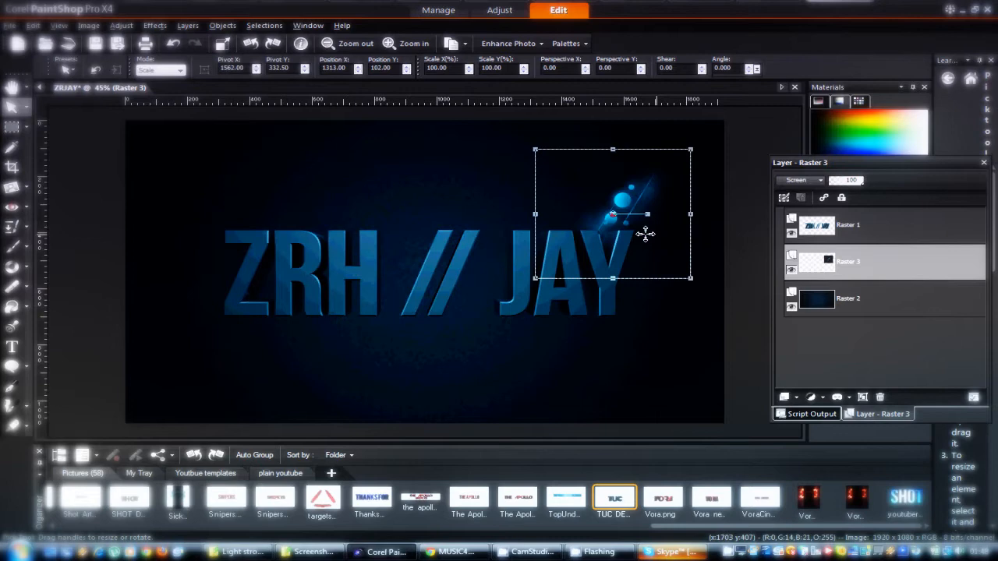
{"action": "left_click", "coordinate": [508, 43]}
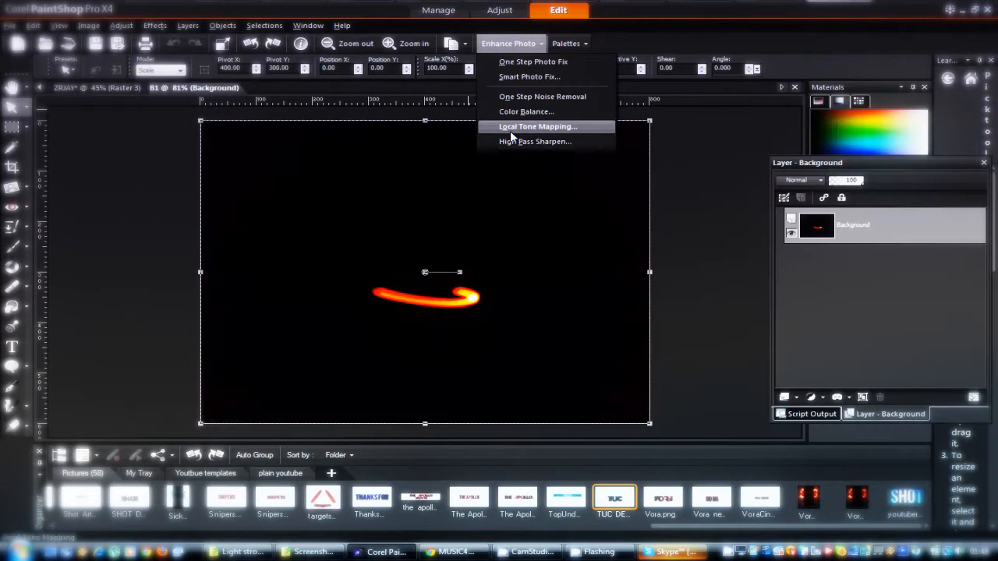
Use Color Balance to drag the orange light swirl's temperature toward Cool
{"action": "left_click", "coordinate": [525, 112]}
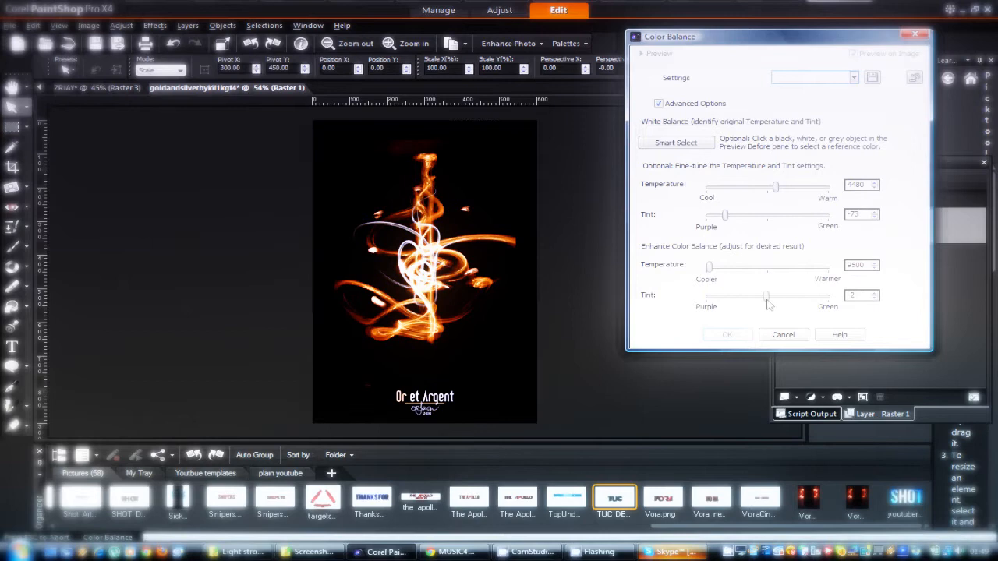
{"action": "left_click", "coordinate": [667, 551]}
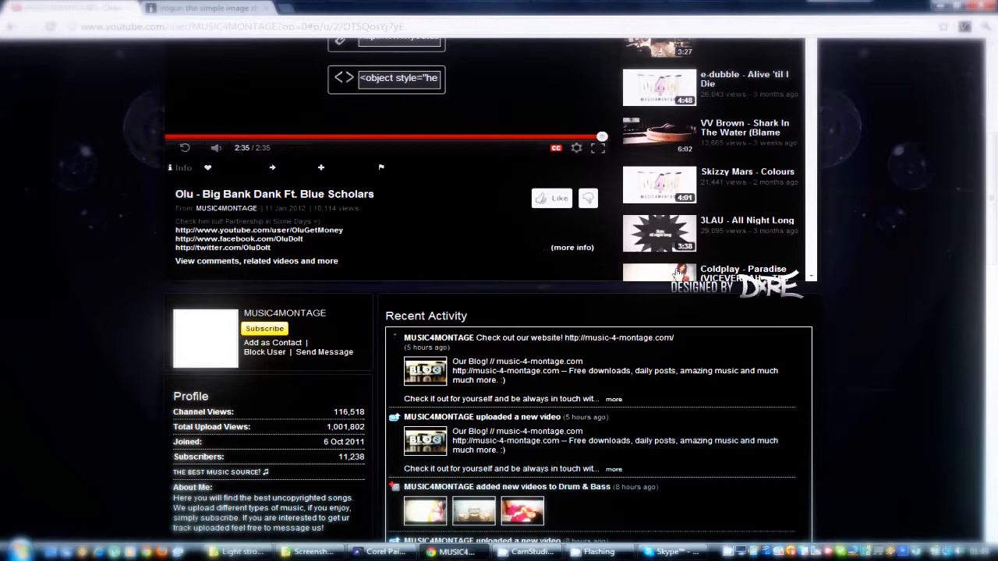
Switch to the browser showing the Olu - Big Bank Dank video on the channel page
{"action": "left_click", "coordinate": [382, 551]}
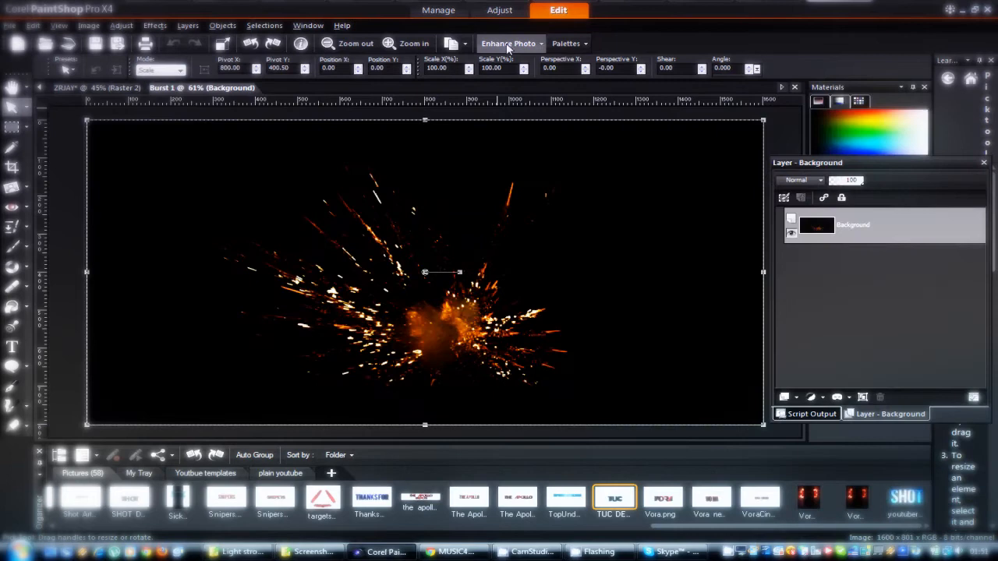
Add the sparks image as a Screen layer and move it beneath the ZRH text
{"action": "left_click", "coordinate": [669, 552]}
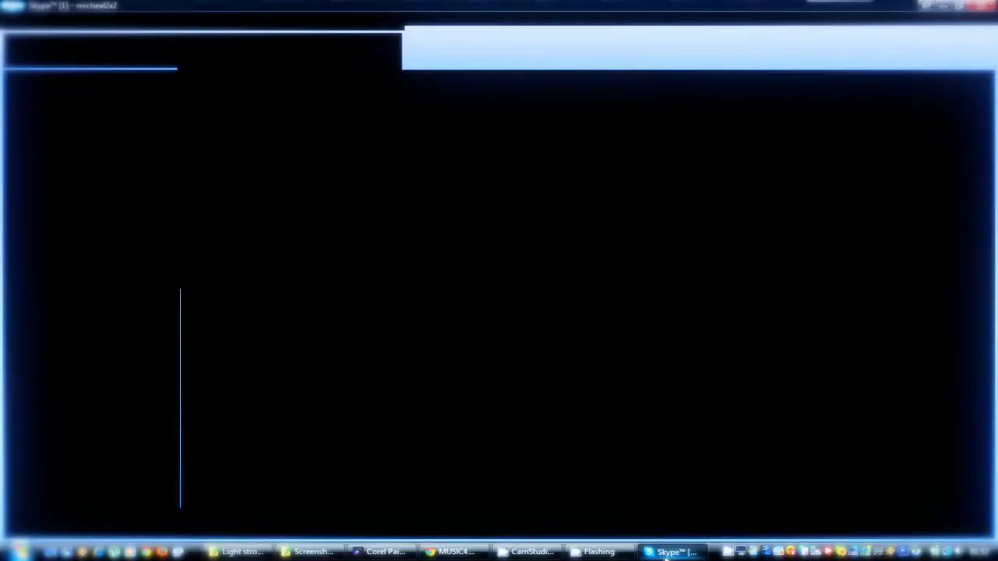
{"action": "left_click", "coordinate": [382, 551]}
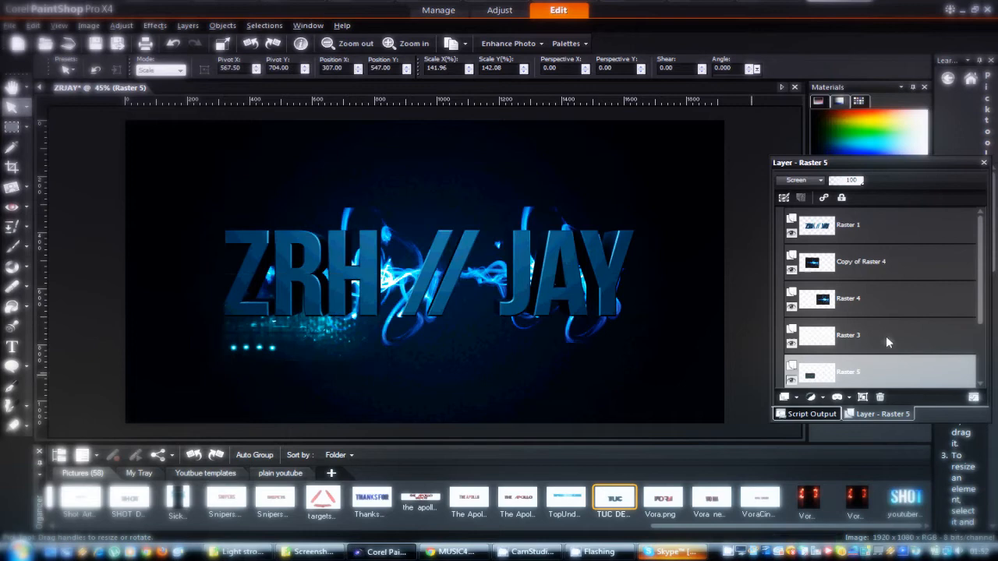
Duplicate the particle streak layer and move the copy to the right of JAY
{"action": "left_click", "coordinate": [512, 43]}
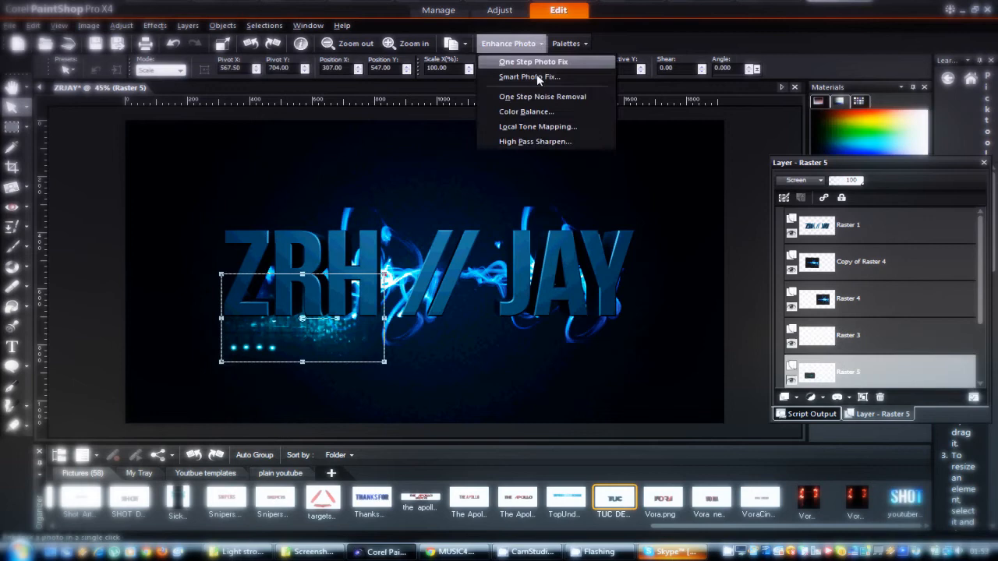
{"action": "left_click", "coordinate": [529, 77]}
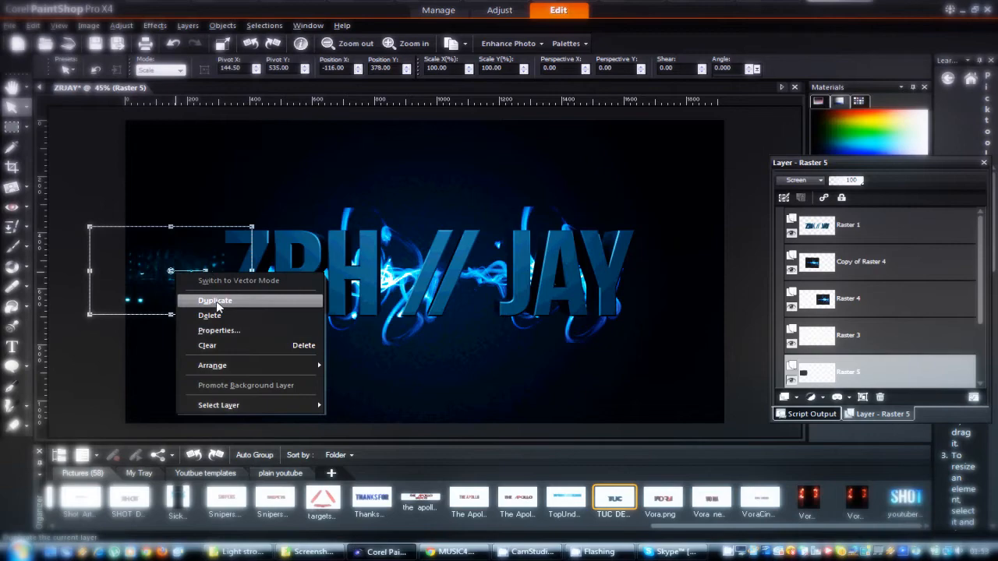
{"action": "left_click", "coordinate": [215, 299]}
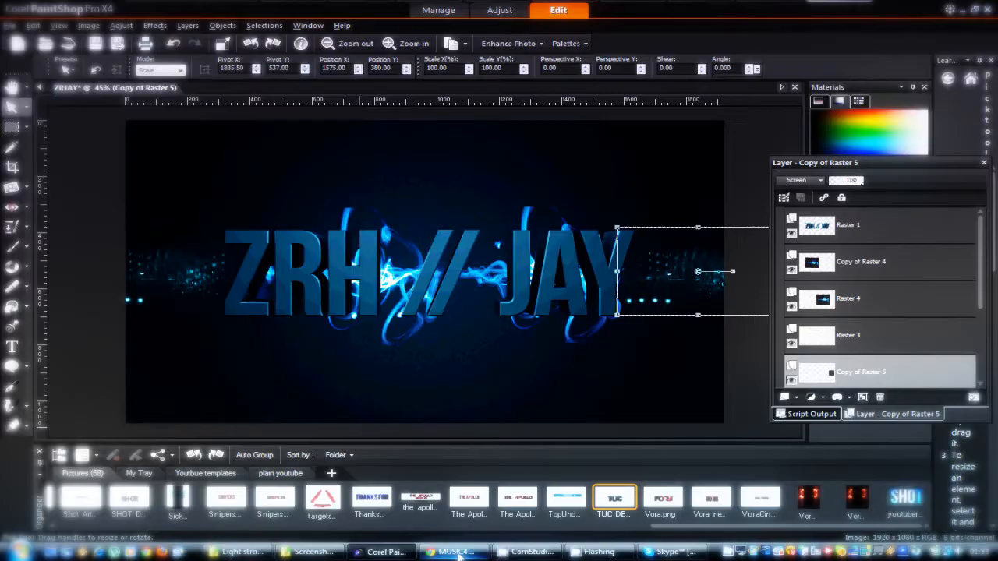
{"action": "left_click", "coordinate": [310, 552]}
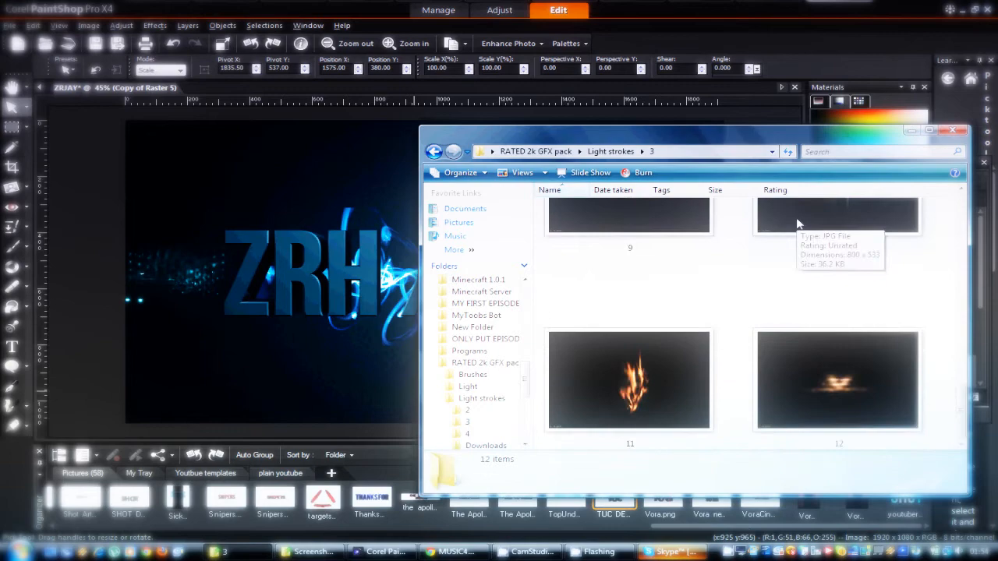
Add a light stroke as a Screen layer and adjust it with Smart Photo Fix
{"action": "left_click", "coordinate": [669, 551]}
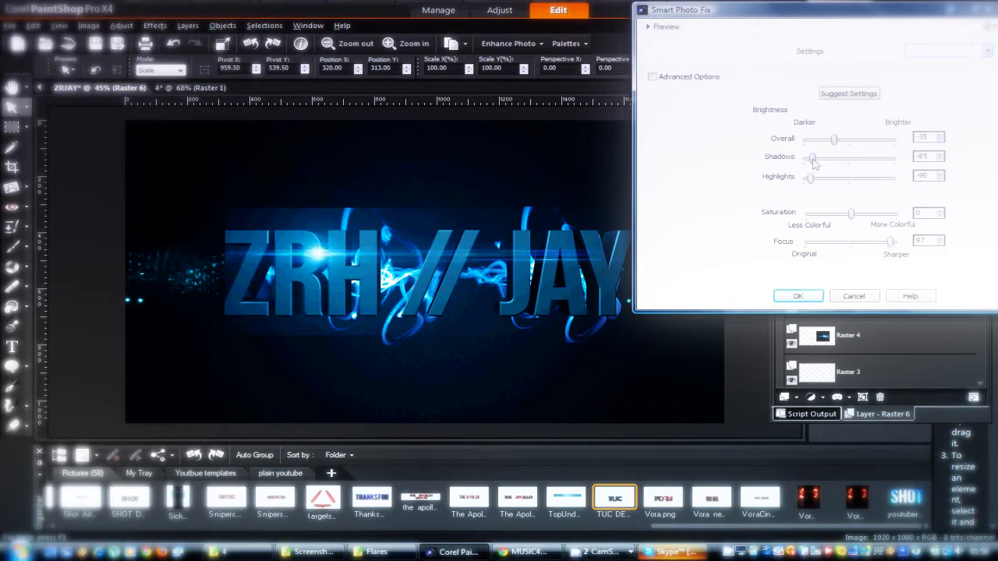
Open the shattered windshield hole image and cool its temperature in Color Balance
{"action": "left_click", "coordinate": [798, 296]}
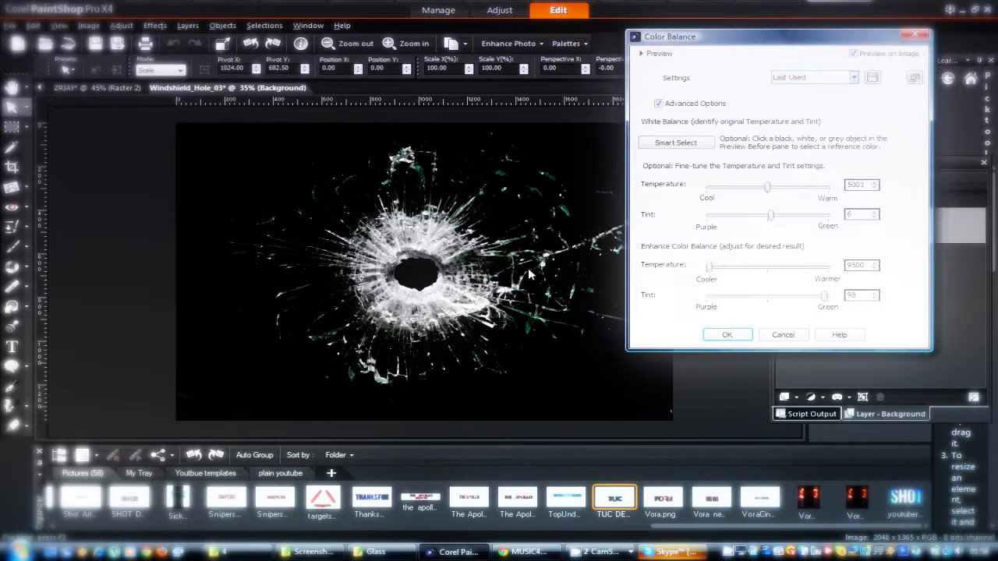
Open the orange flame image and shift its temperature toward Cool in Color Balance
{"action": "left_click", "coordinate": [726, 334]}
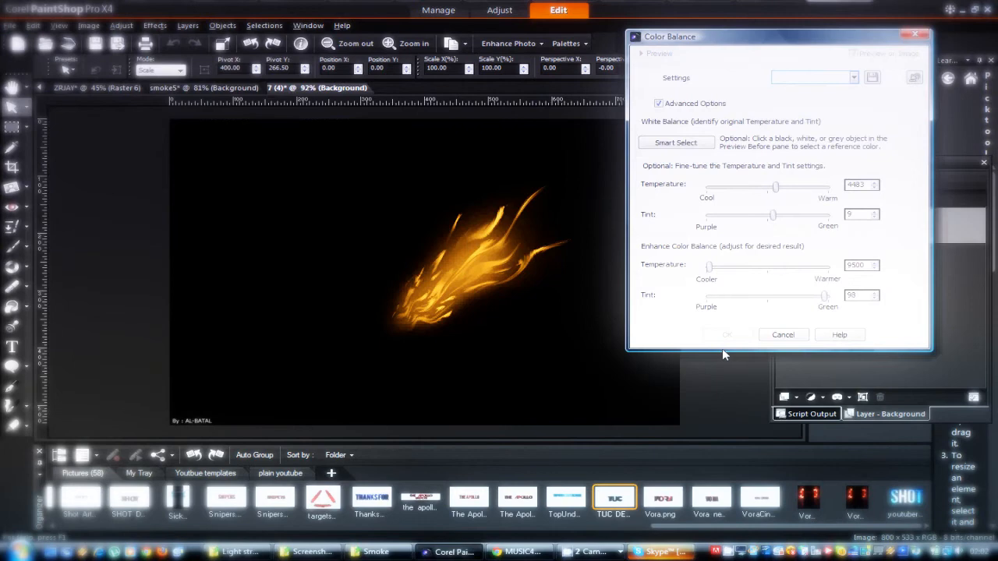
Blend blue flames under the text, lay an Overlay texture and erase excess on the layer below
{"action": "left_click_drag", "start_coordinate": [776, 184], "coordinate": [808, 183]}
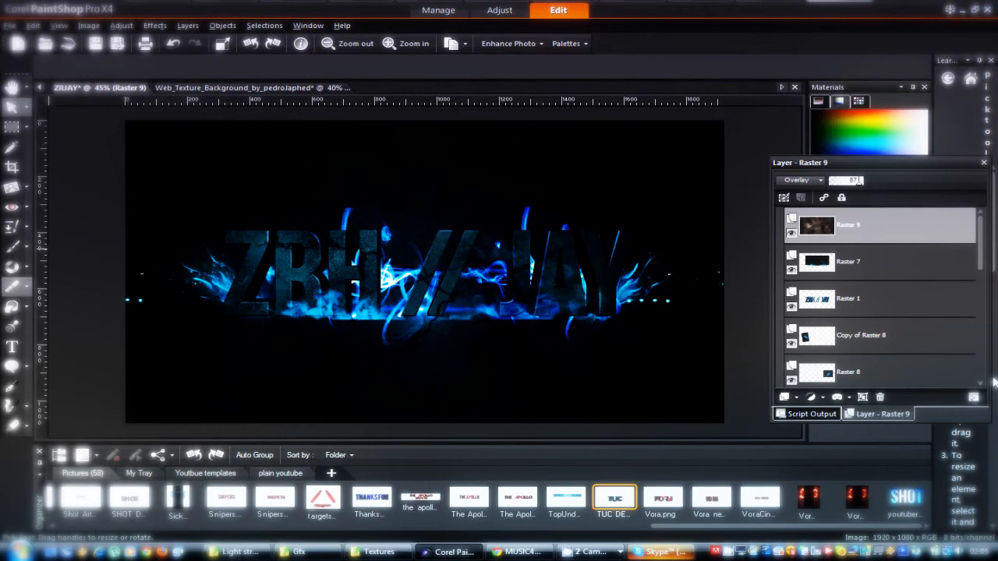
{"action": "left_click", "coordinate": [848, 262]}
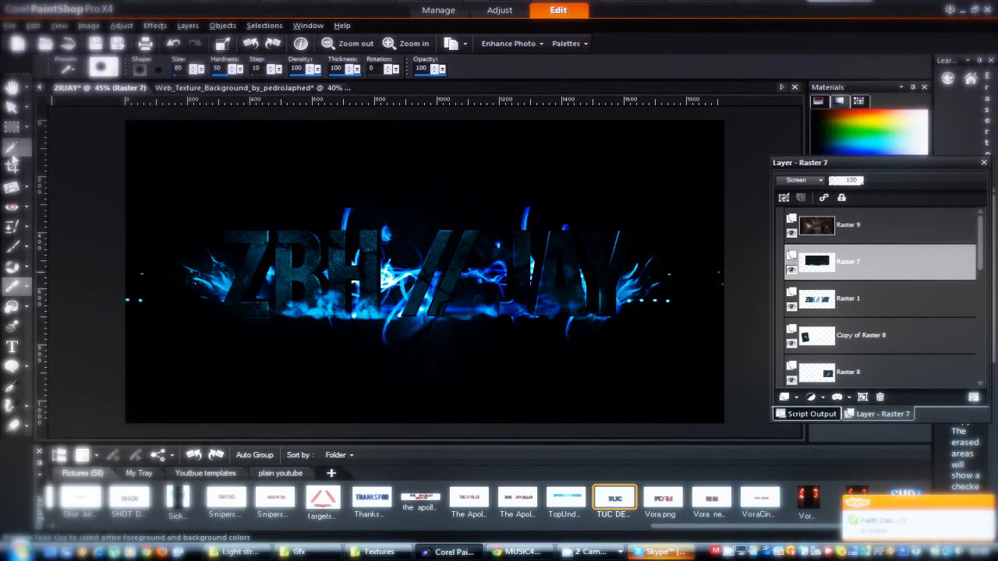